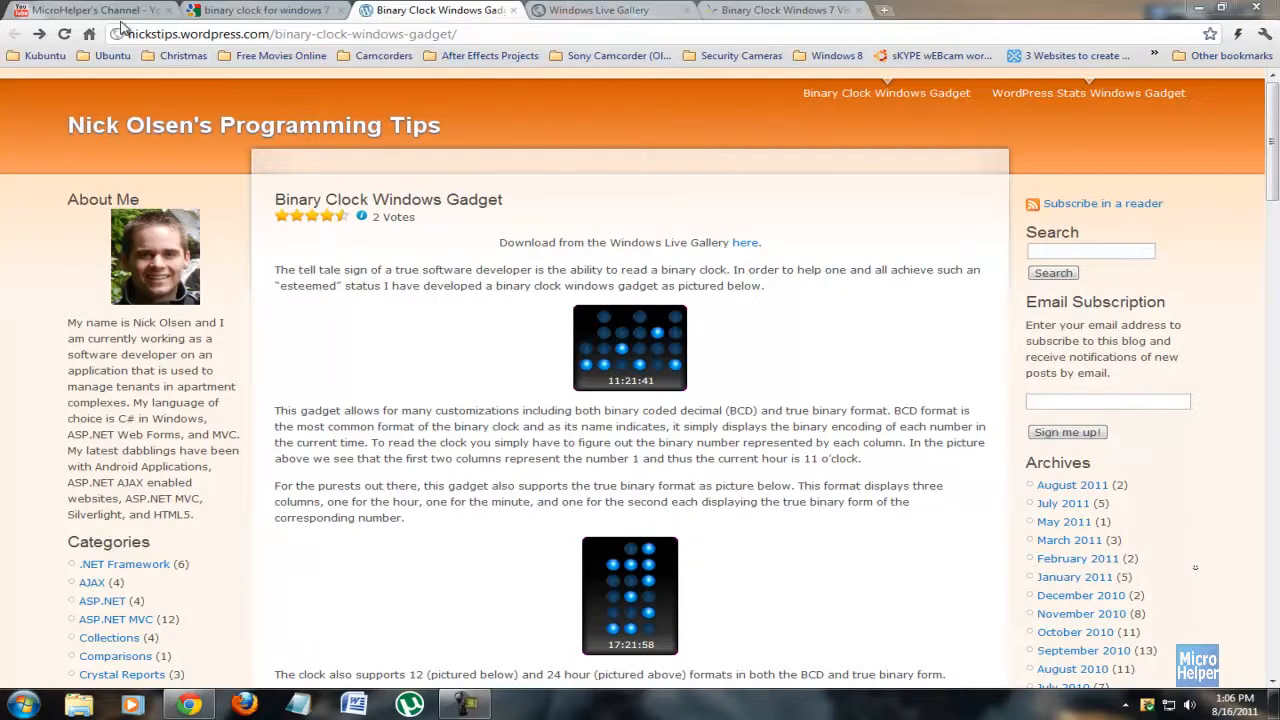
From the blog post, reach the Binary Clock page in Windows Live Gallery and start its download.
click(90, 10)
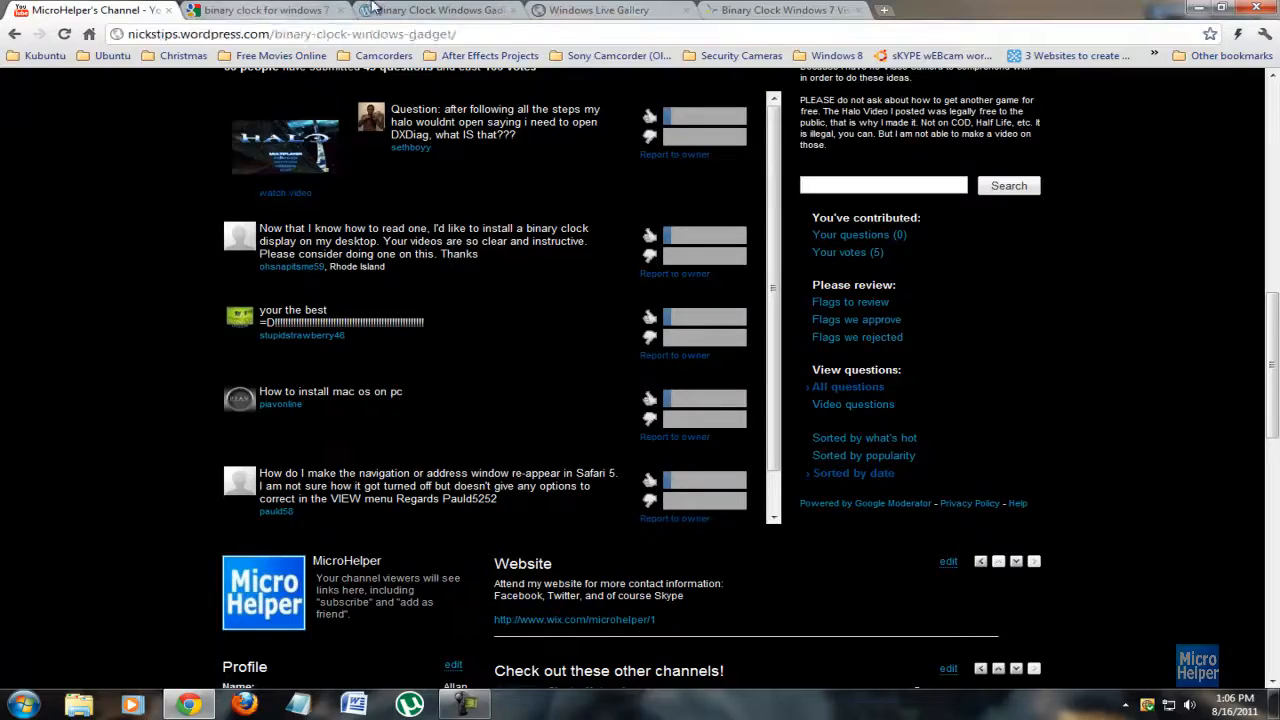
click(430, 10)
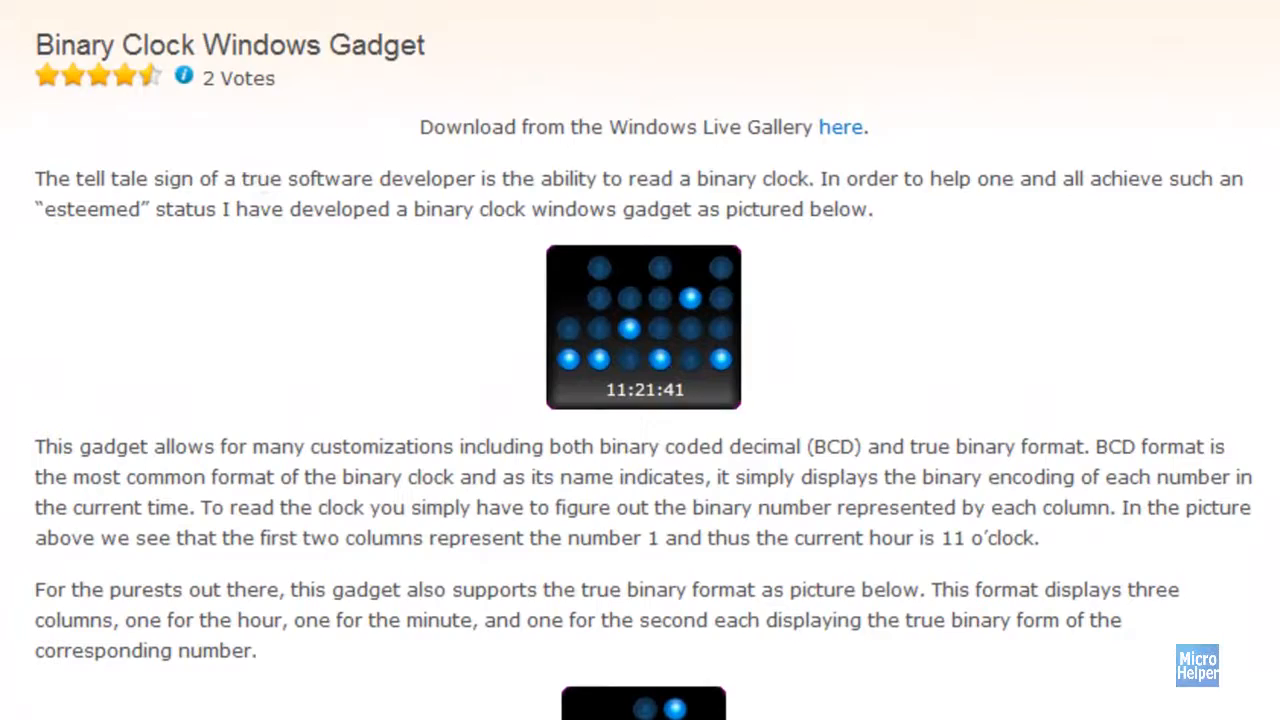
scroll(down, 3)
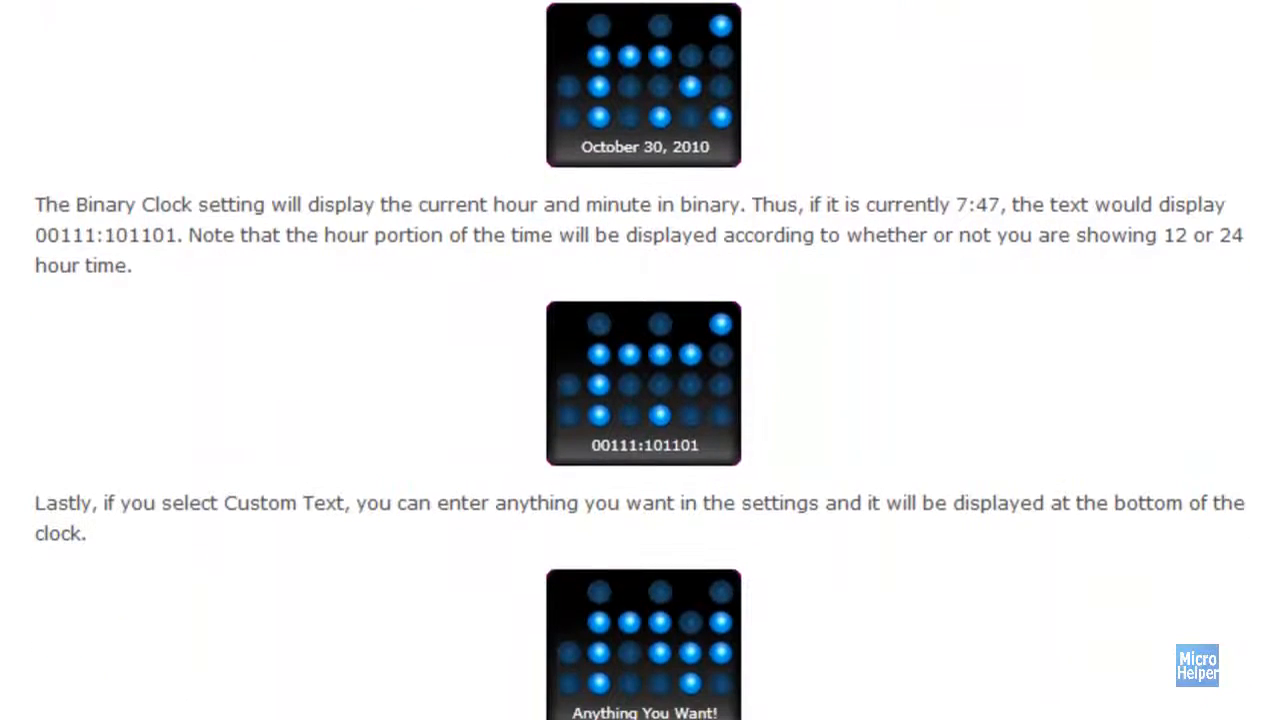
scroll(down, 3)
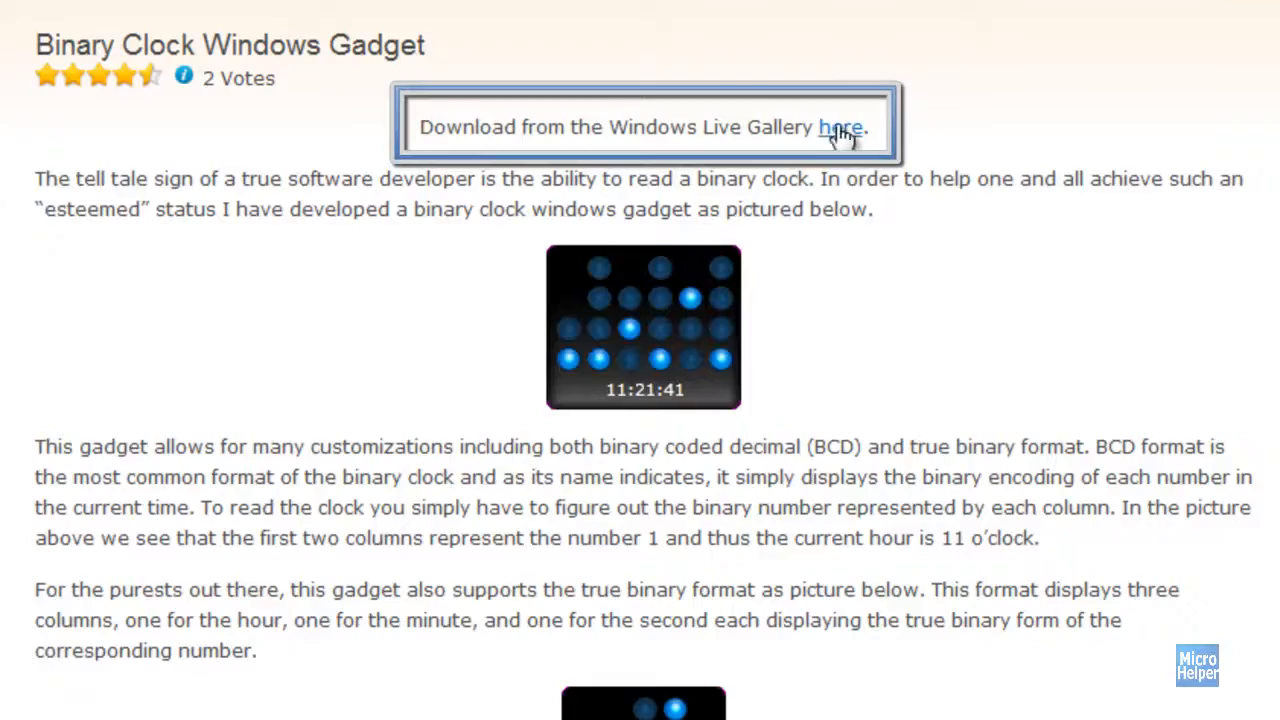
click(842, 128)
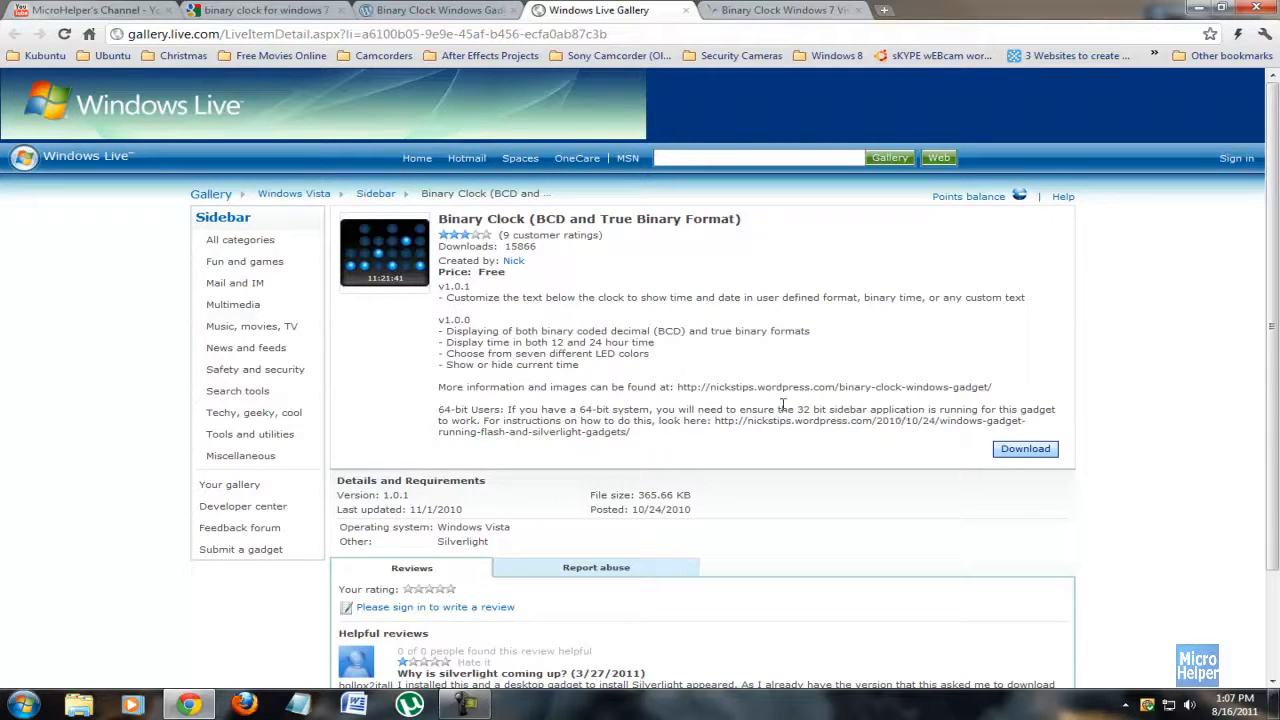
mouse_move(700, 418)
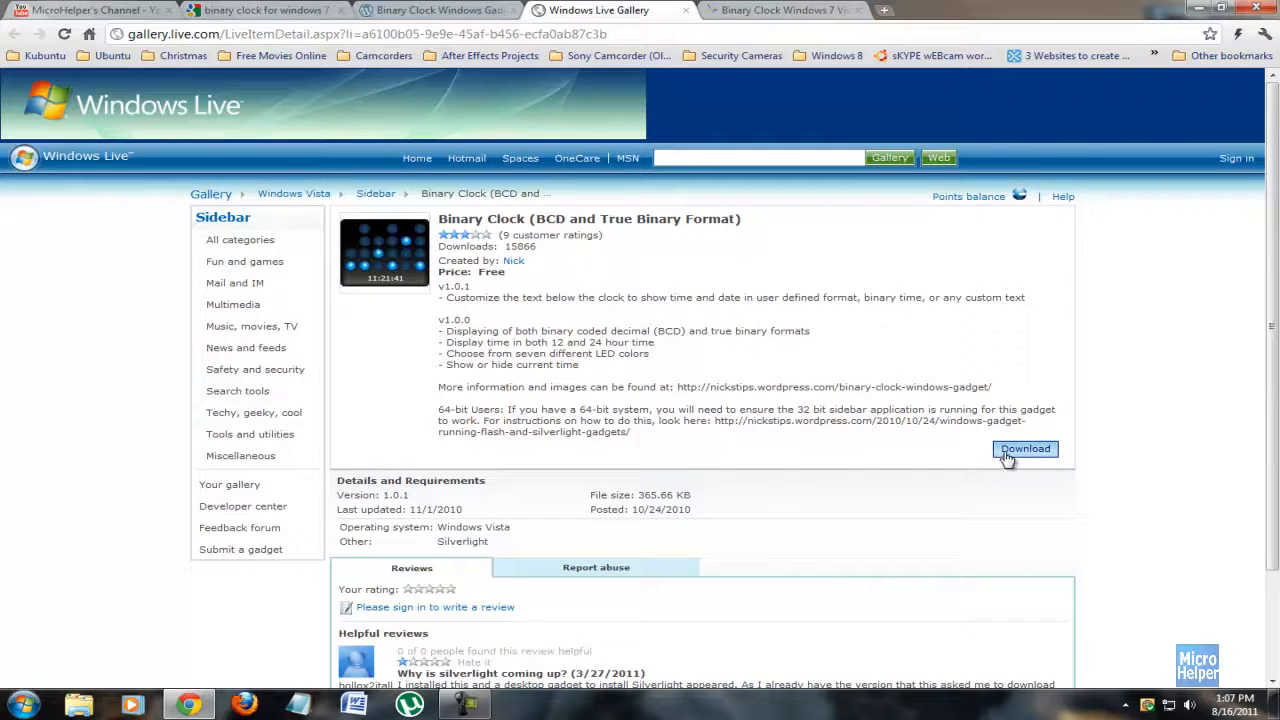
click(1024, 448)
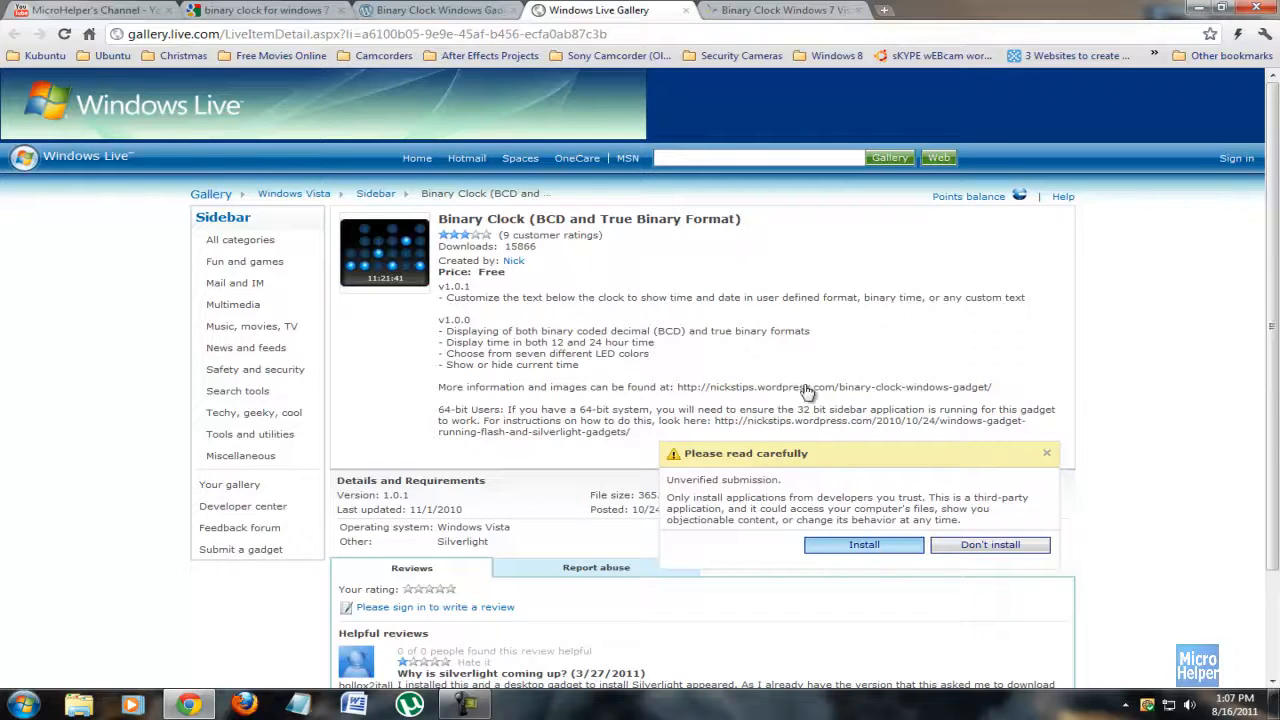
Install the unverified BinaryClock gadget saved to the Desktop, place it on the desktop and show its settings.
click(864, 544)
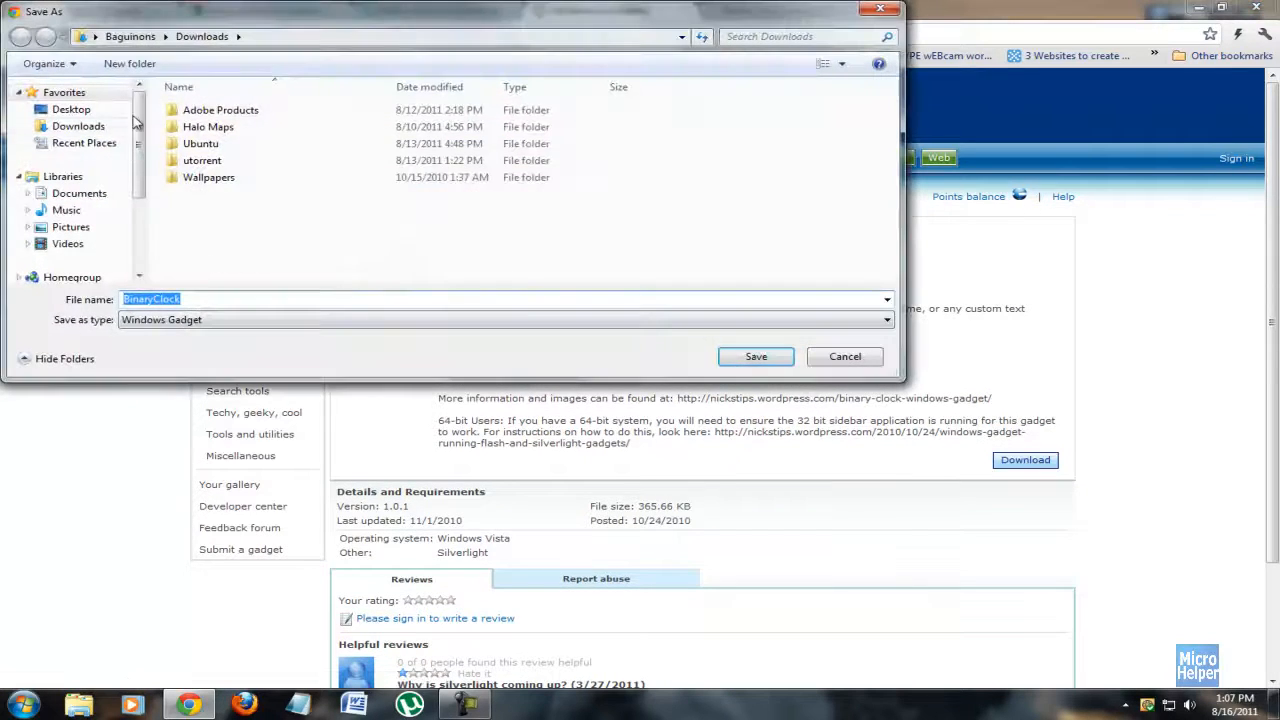
click(72, 108)
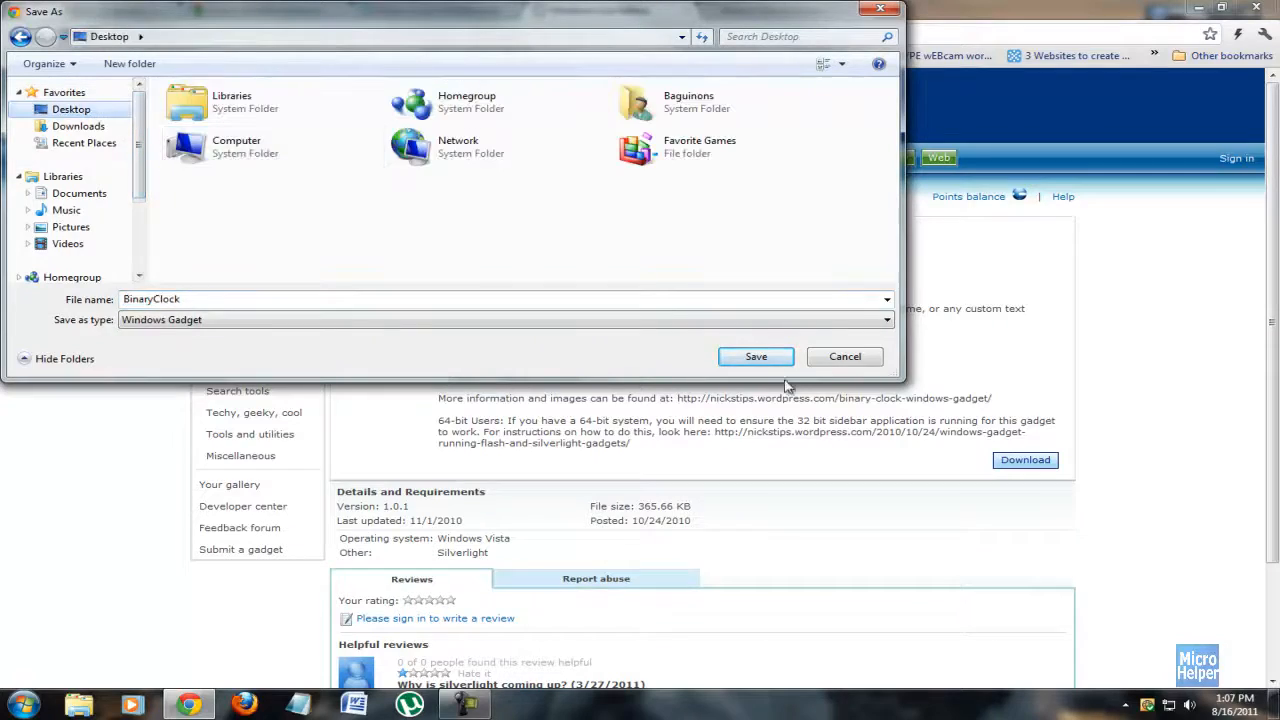
click(756, 356)
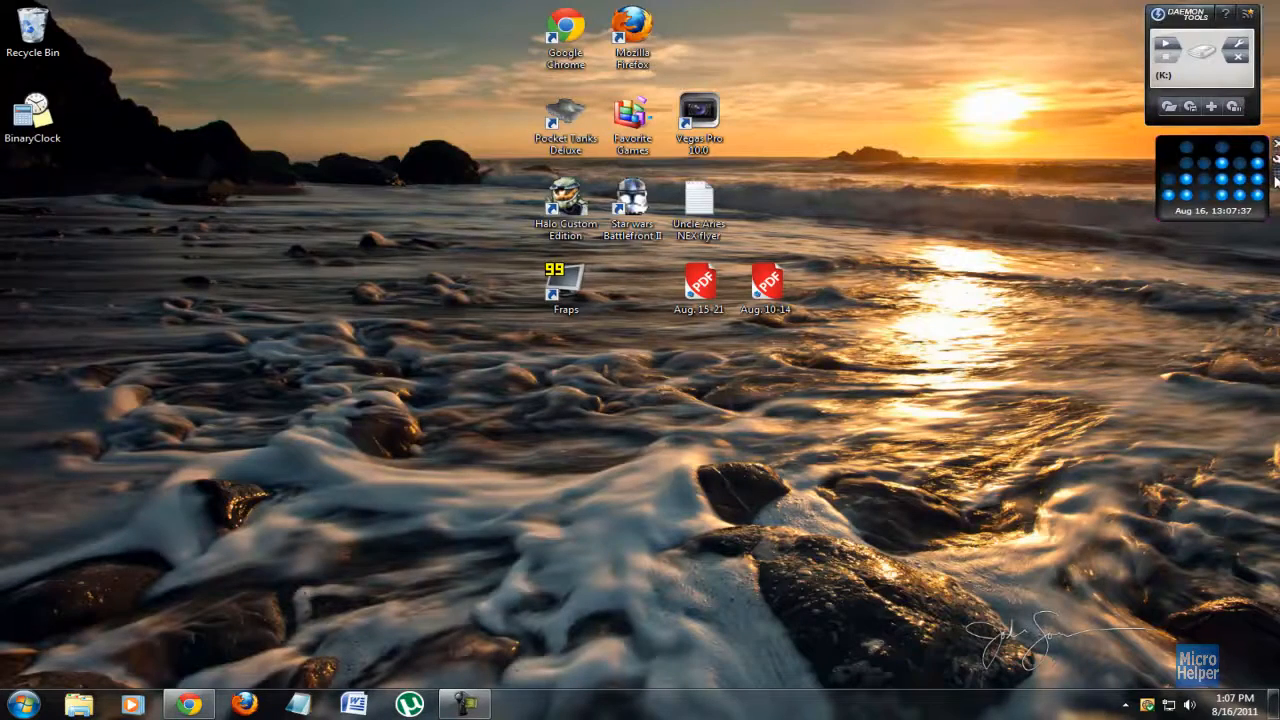
drag(1210, 178, 658, 444)
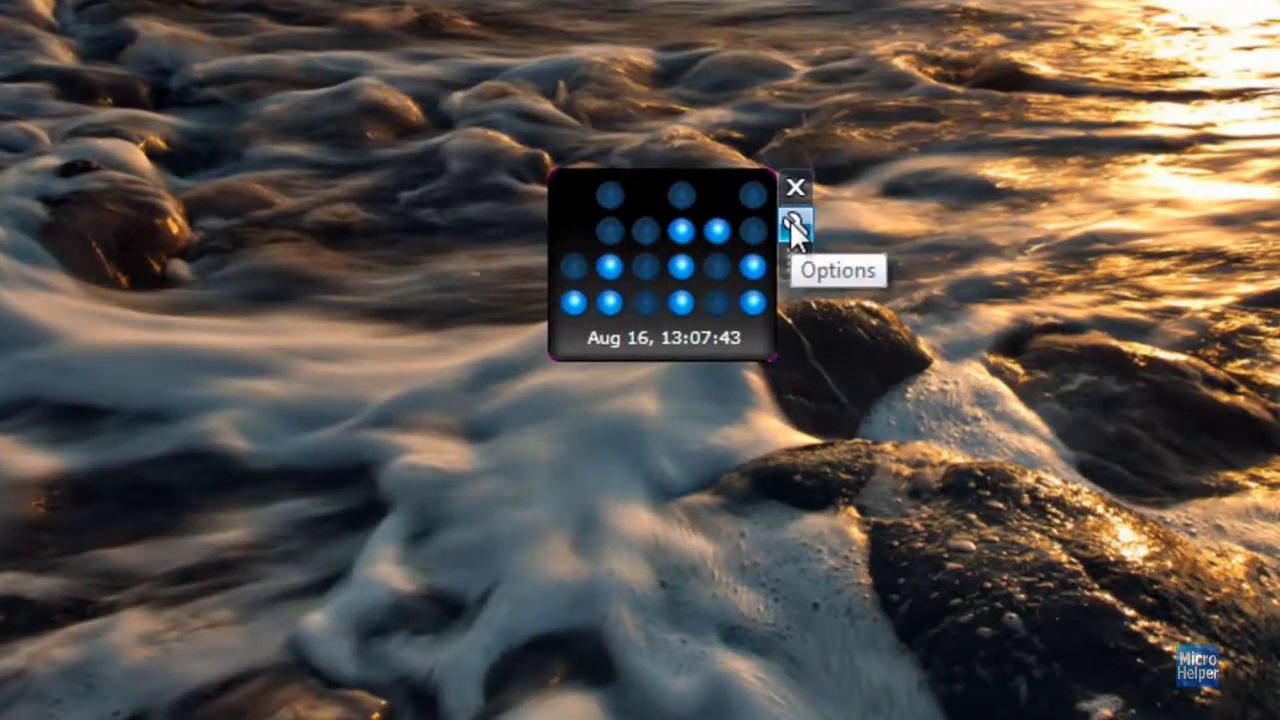
click(796, 222)
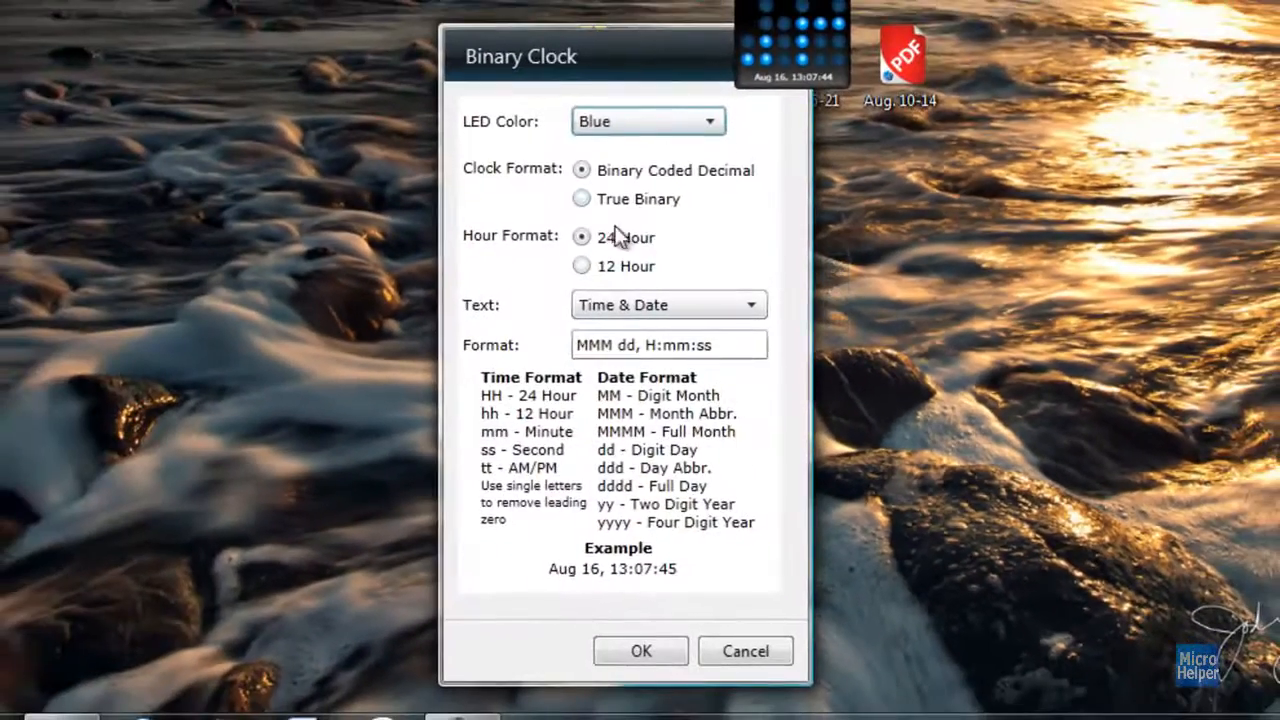
Set the clock to 12-hour format with Amber LED colour.
click(580, 264)
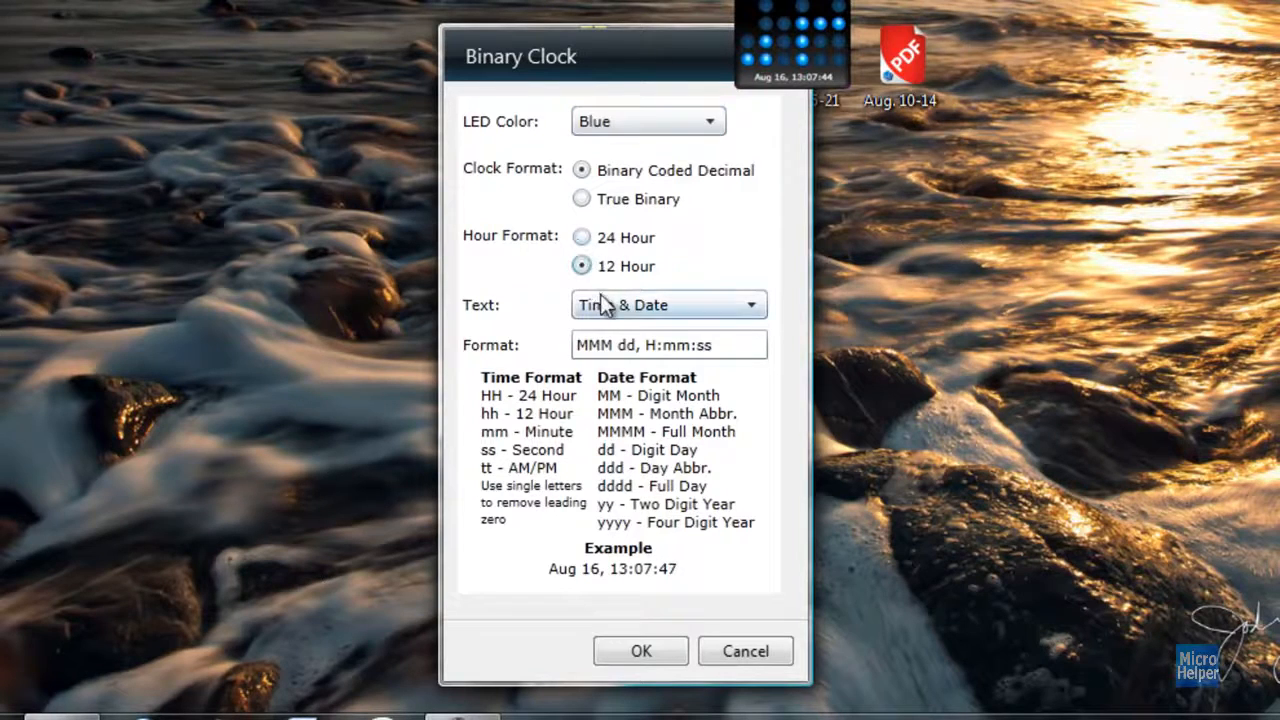
click(668, 304)
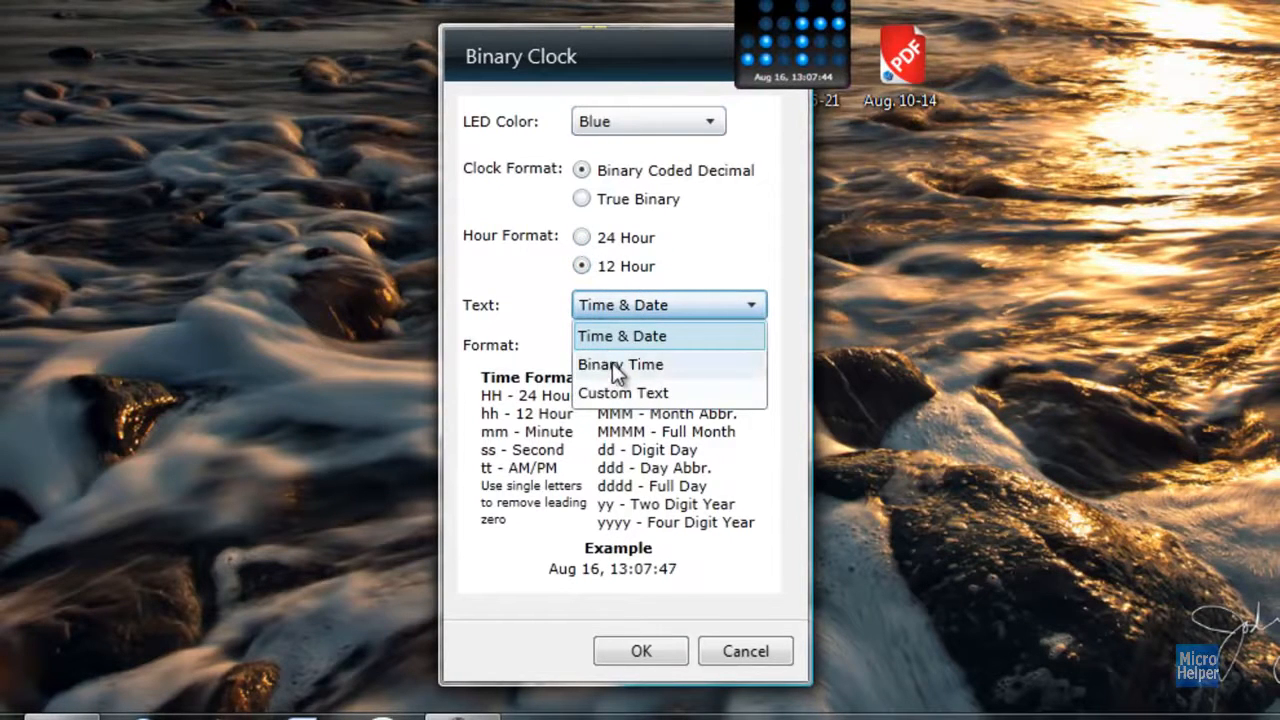
click(648, 122)
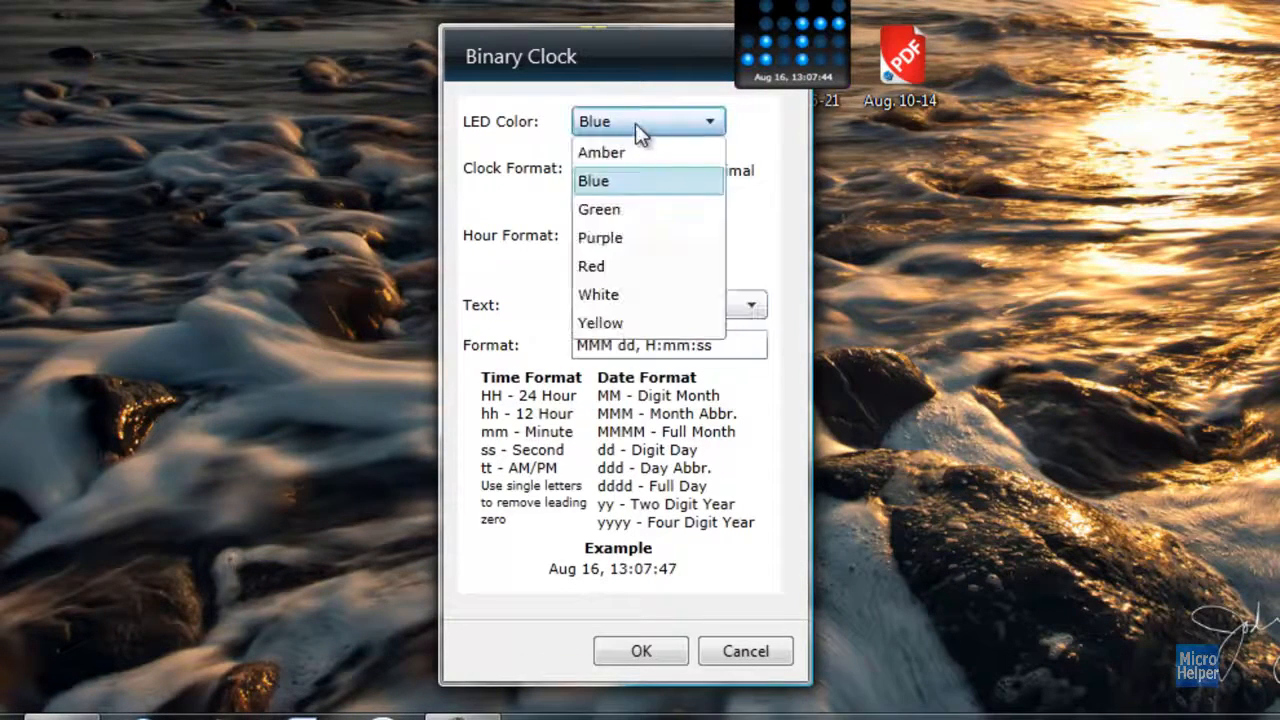
click(600, 152)
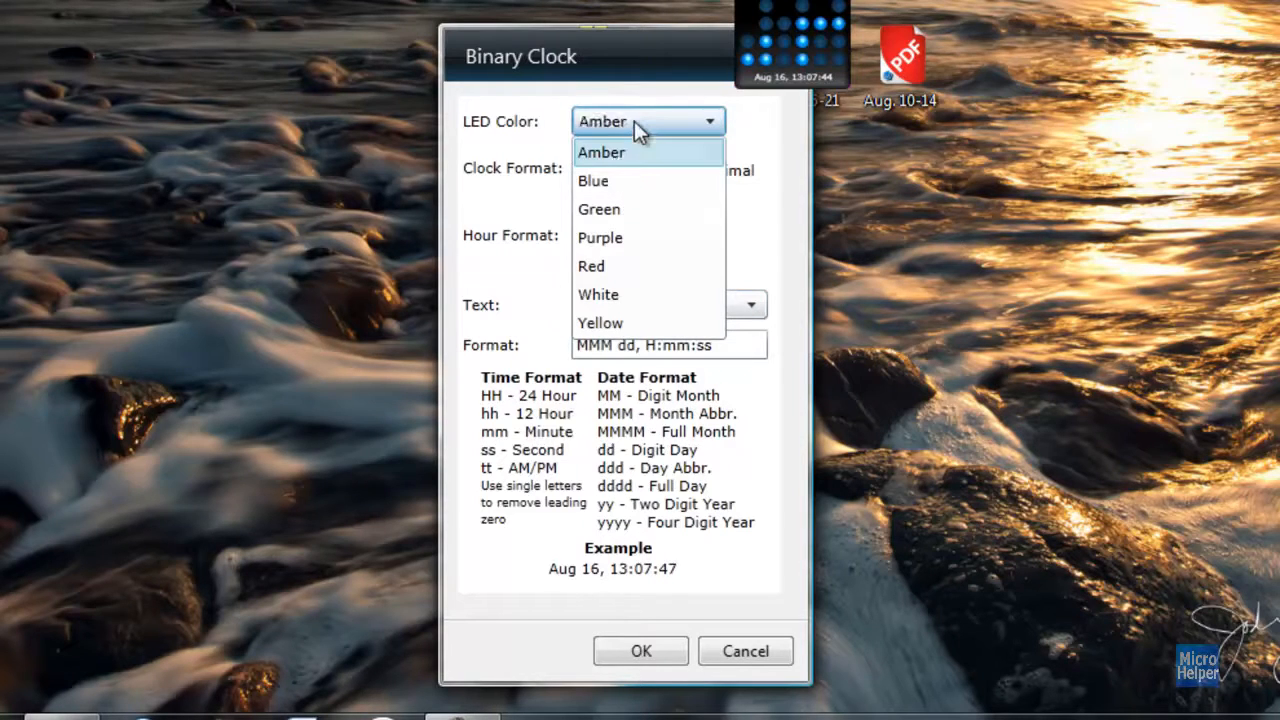
mouse_move(644, 592)
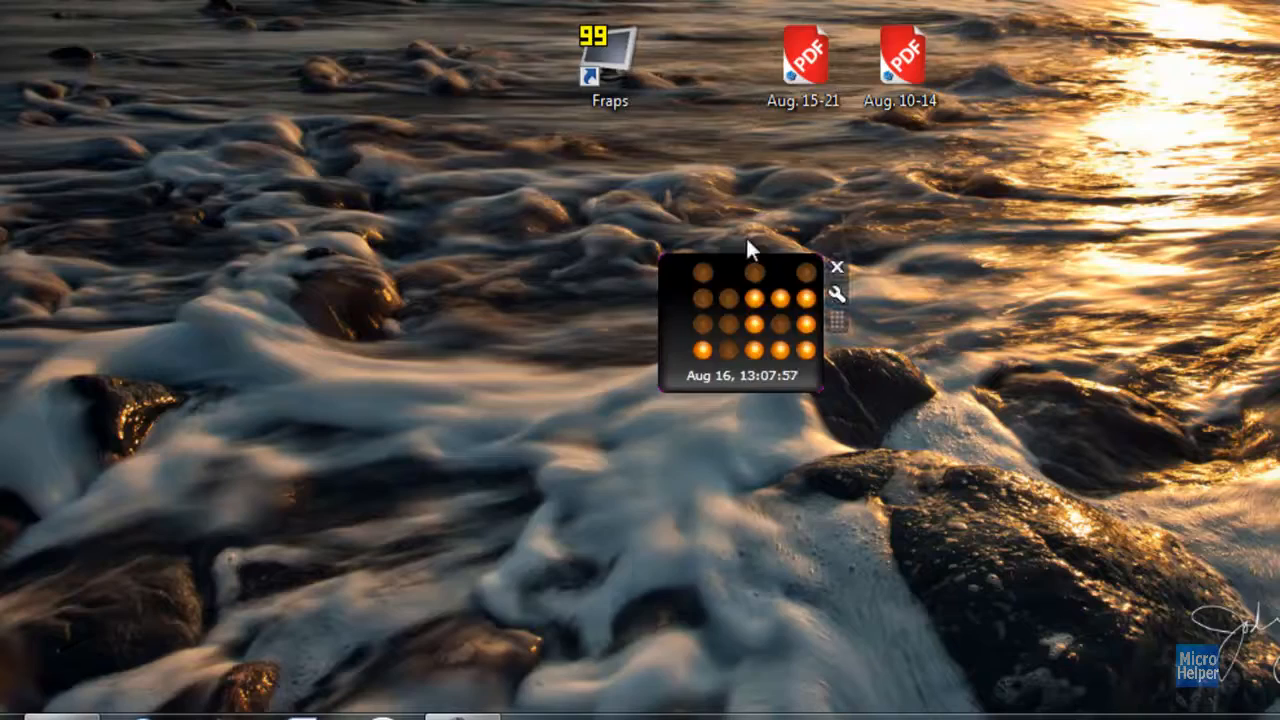
Change the clock's LED colour to Green and apply it.
click(836, 294)
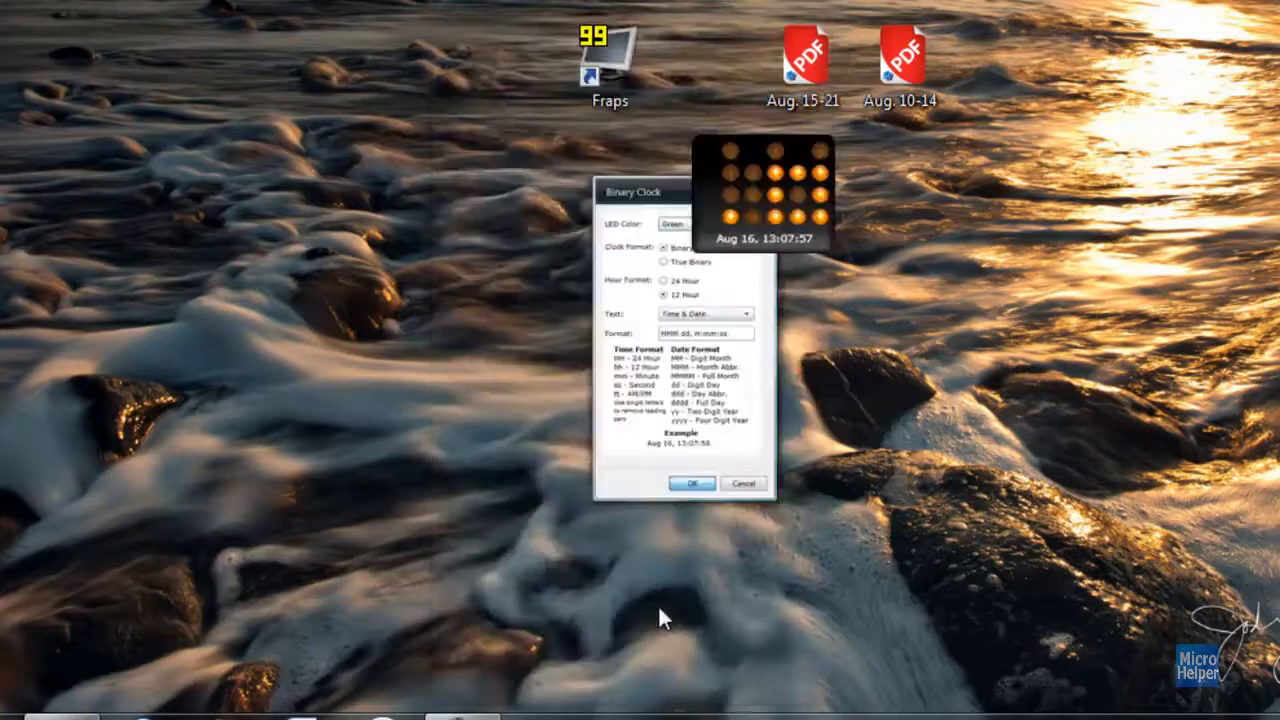
click(692, 482)
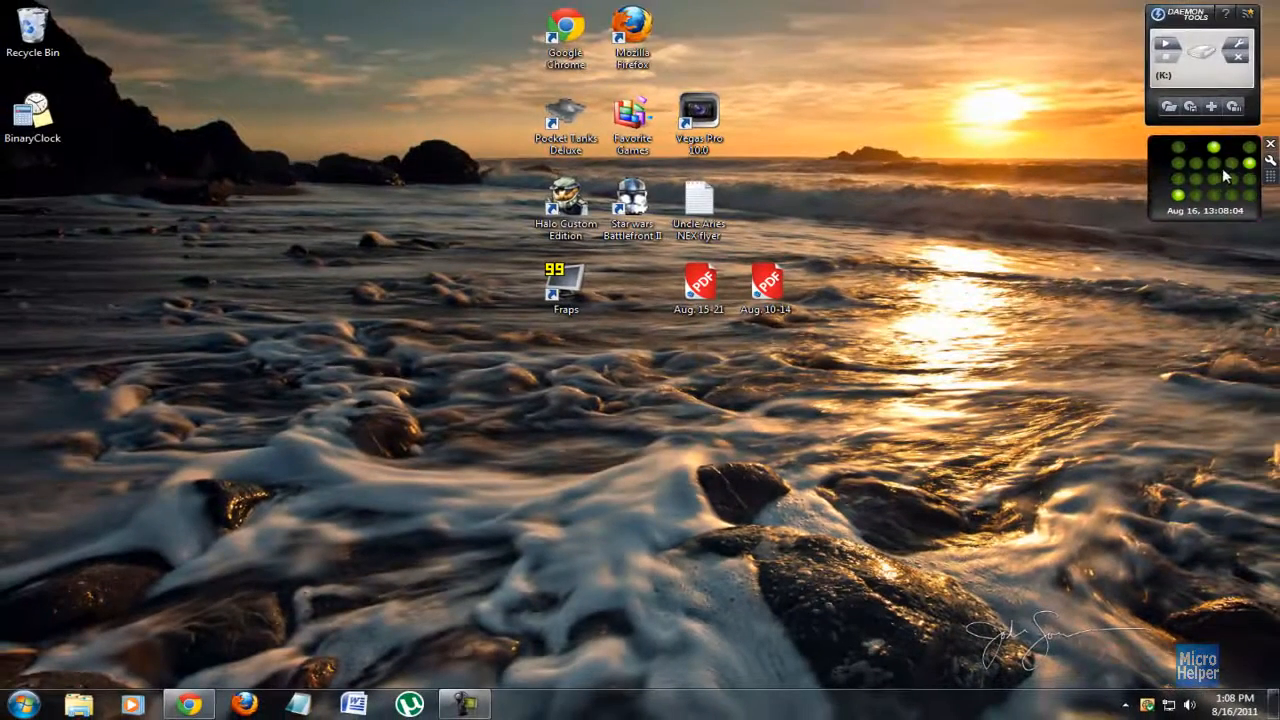